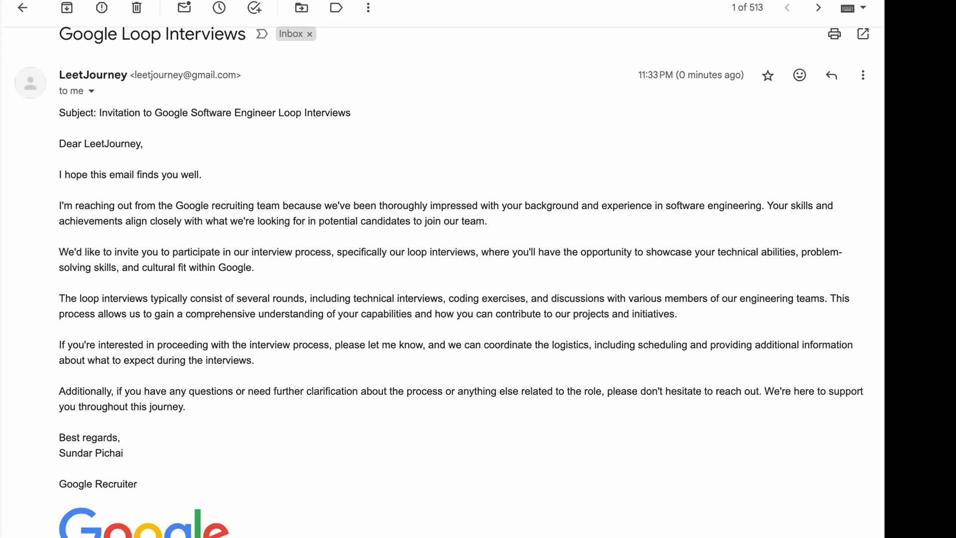
Open the Senior Software Developer - Java - Messaging Orchestration posting and view its summary.
scroll("down", 3)
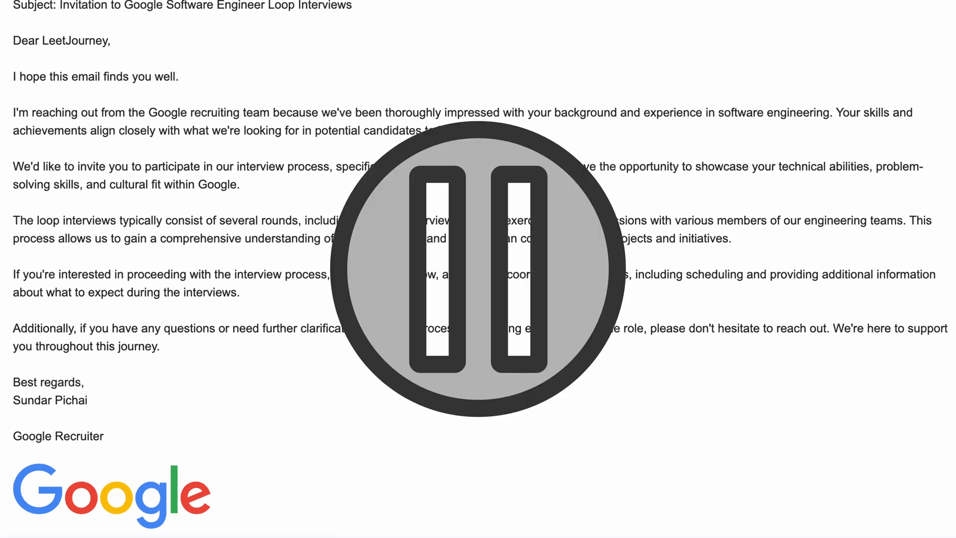
left_click(478, 278)
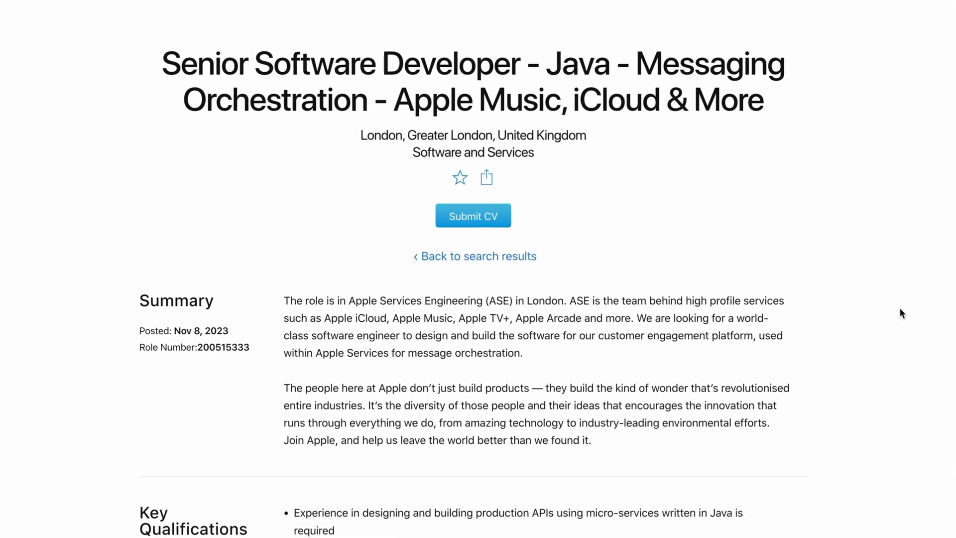
scroll("down", 3)
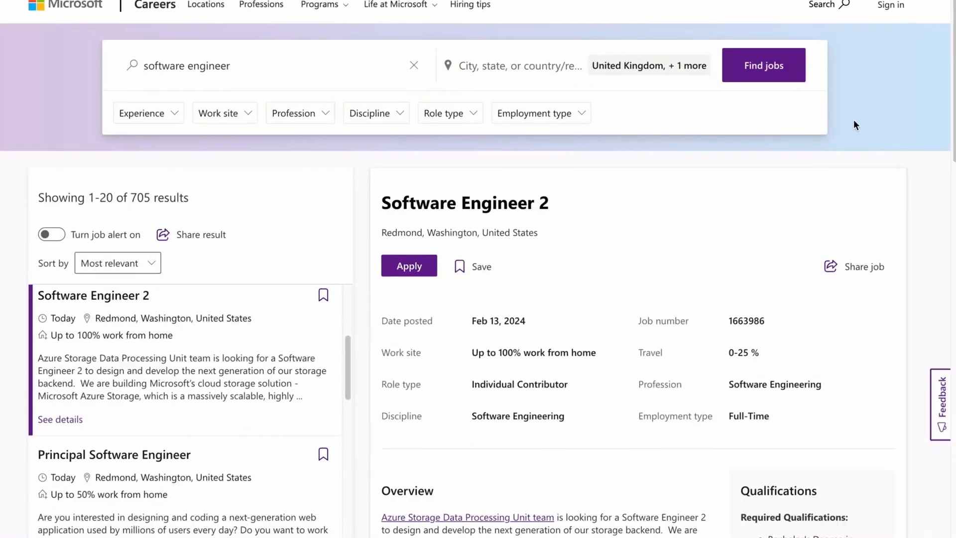
Scroll the Microsoft software engineer results to the Software Engineer 2 listing details.
scroll("down", 3)
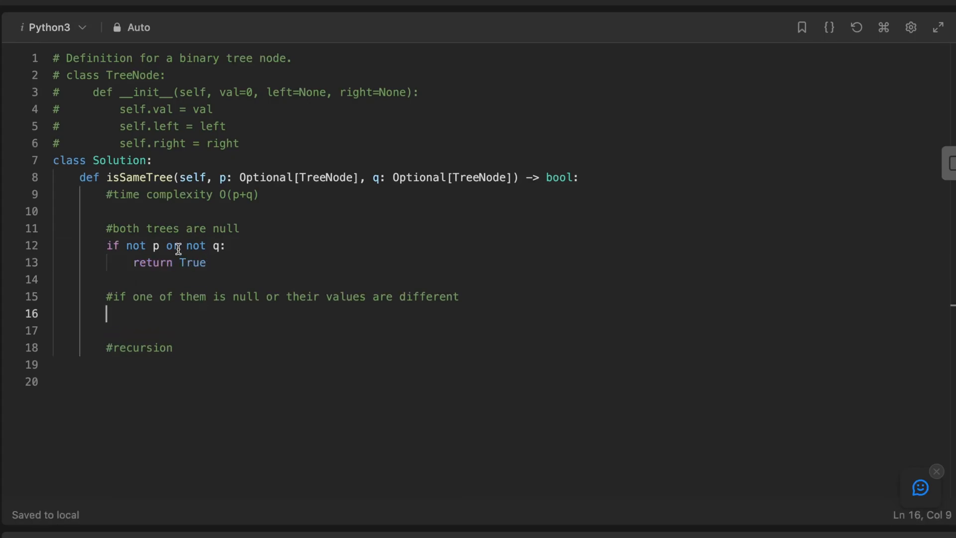
Write the null/value-mismatch check 'if not p or not q or p.val' returning False in isSameTree.
type("if not p or not q or p.val != q.val:")
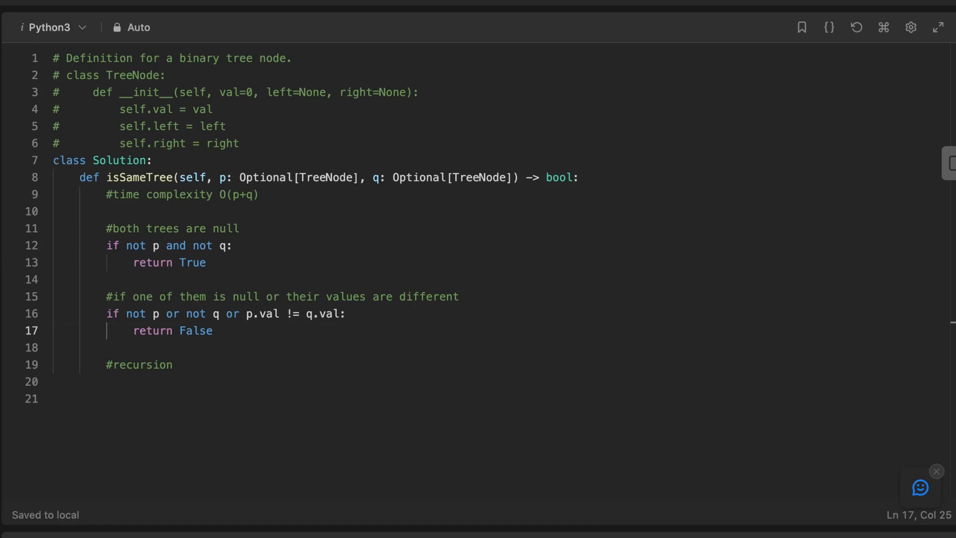
type("sel")
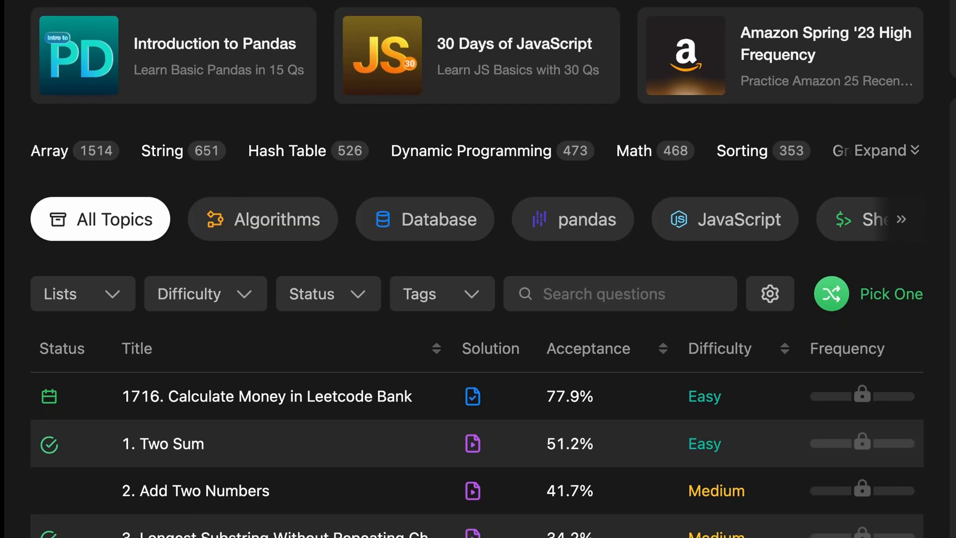
Browse down through the LeetCode Problems list.
scroll("down", 3)
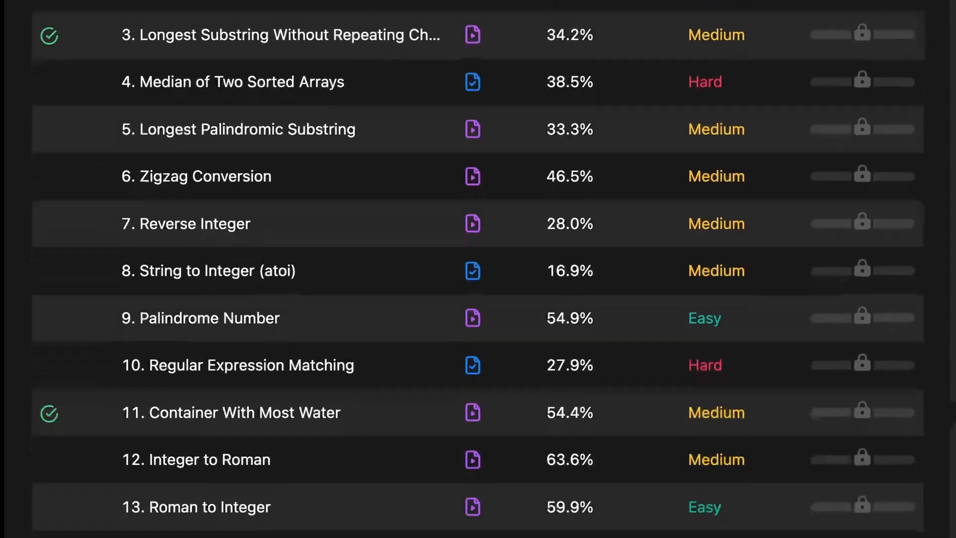
scroll("down", 3)
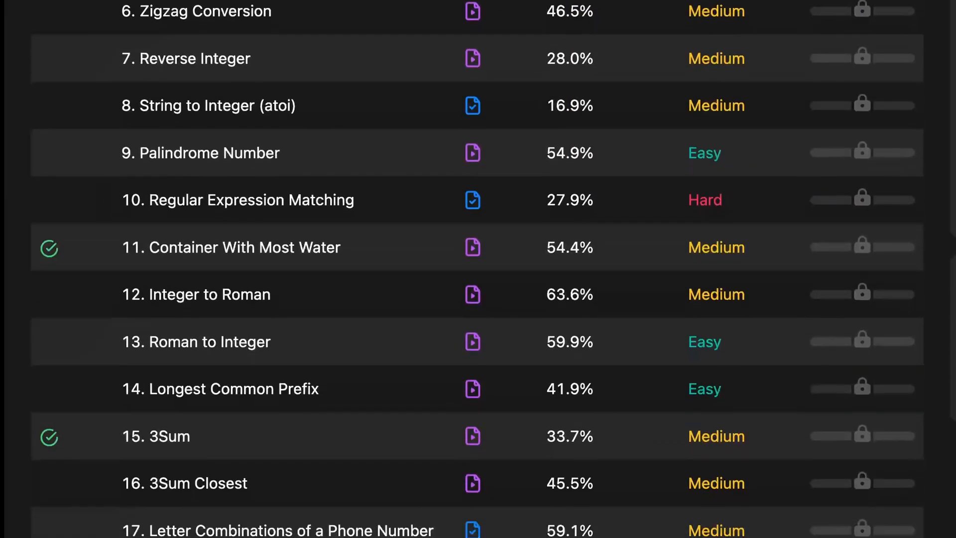
scroll("down", 3)
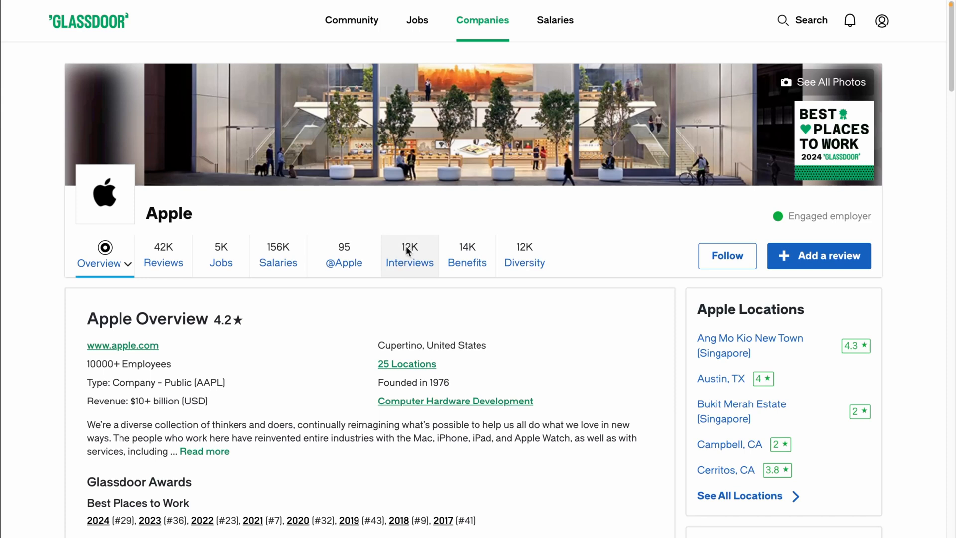
Open Apple's Interviews reviews and expand the first software engineer interview description.
left_click(409, 254)
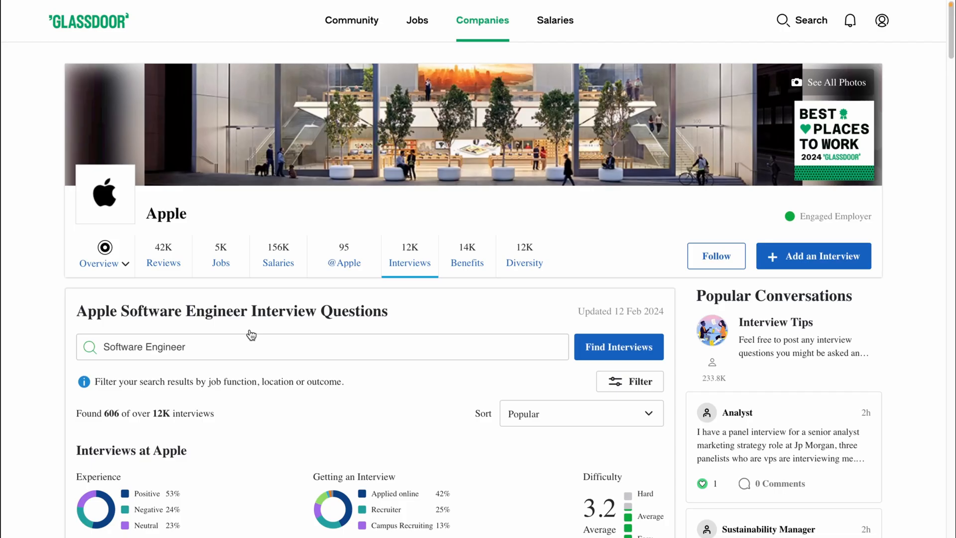
scroll("down", 3)
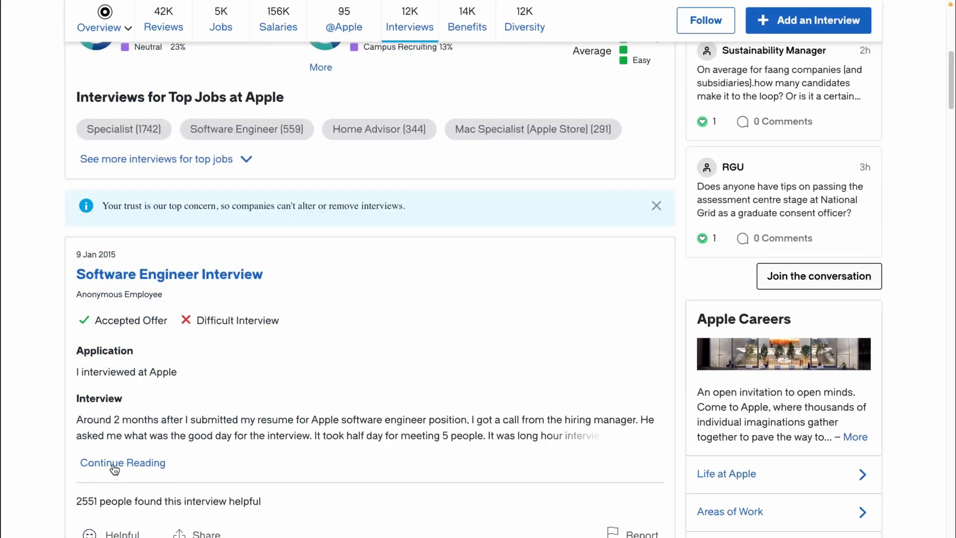
left_click(122, 463)
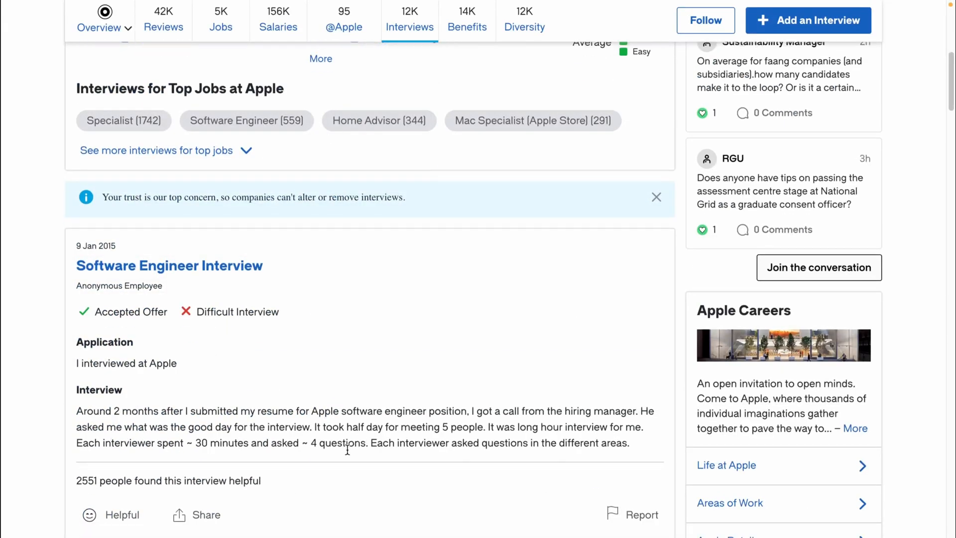
scroll("down", 3)
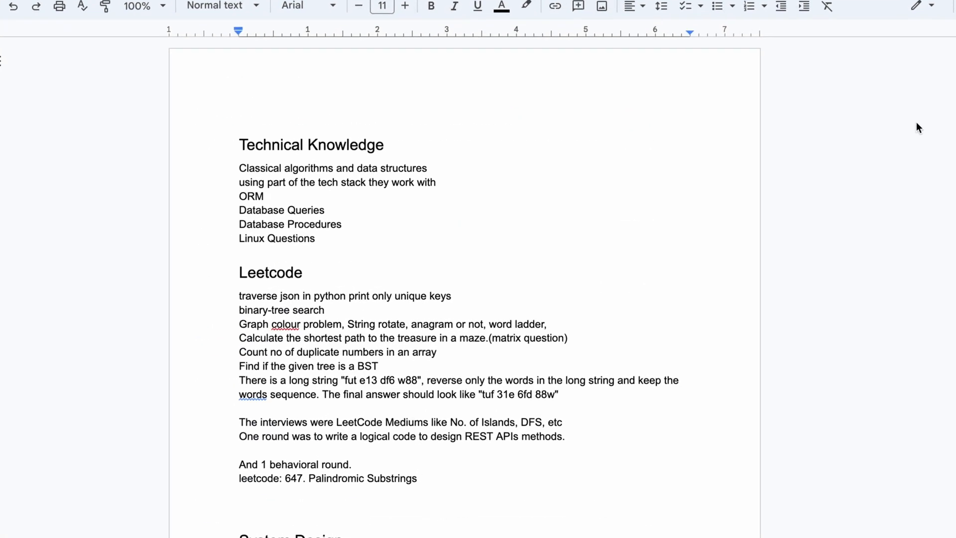
Add 'Design distributed message queue' under the System Design heading and start a new line.
scroll("down", 3)
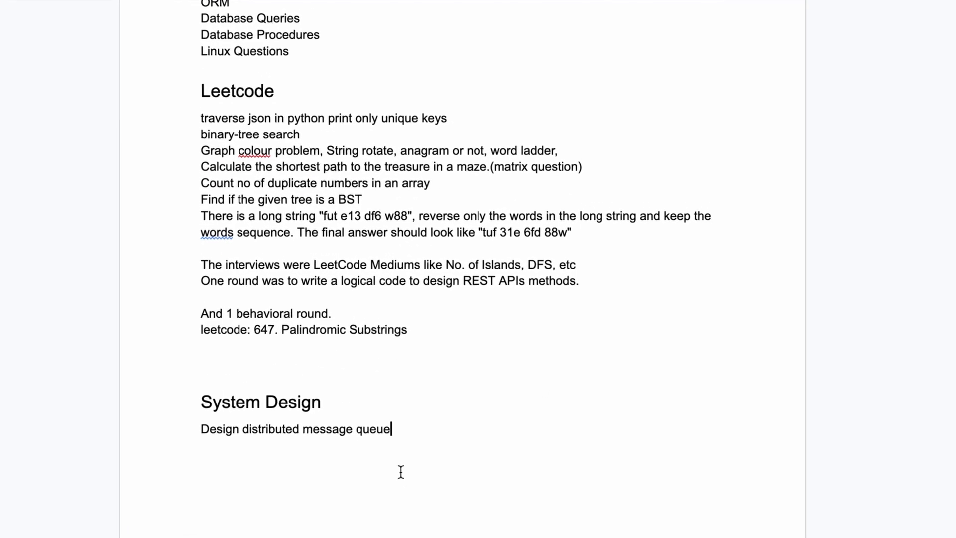
key("Return")
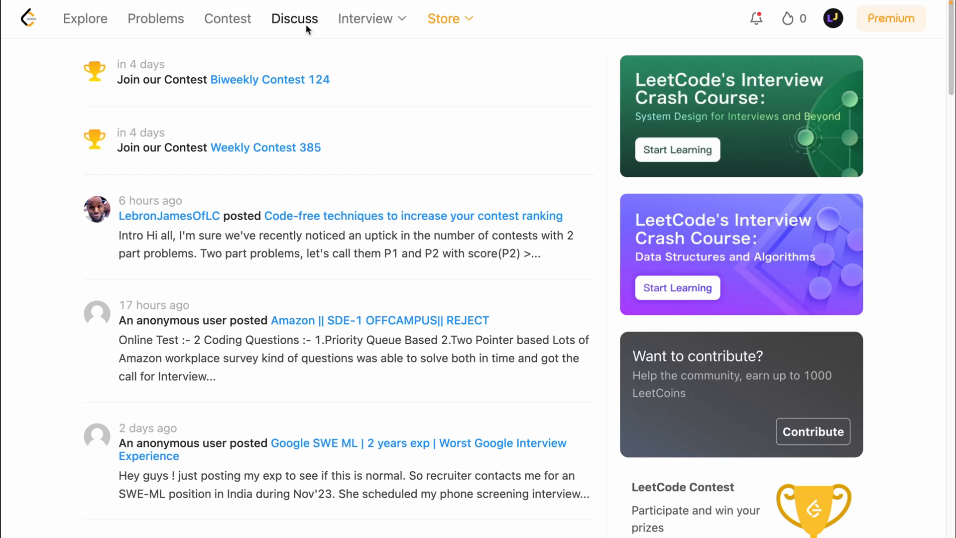
Search Discuss for 'Microsoft' and select the Microsoft Onsite Redmond question list.
left_click(295, 18)
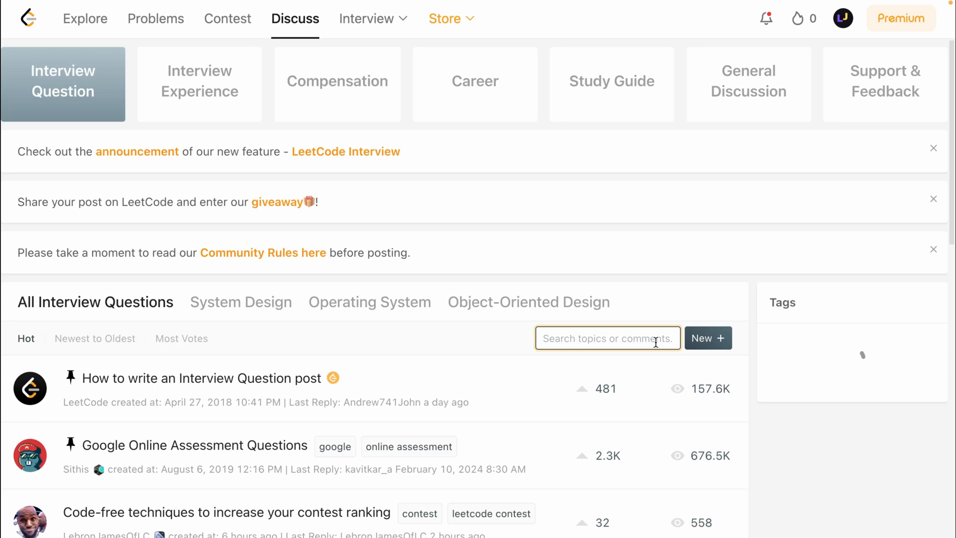
type("Microsoft")
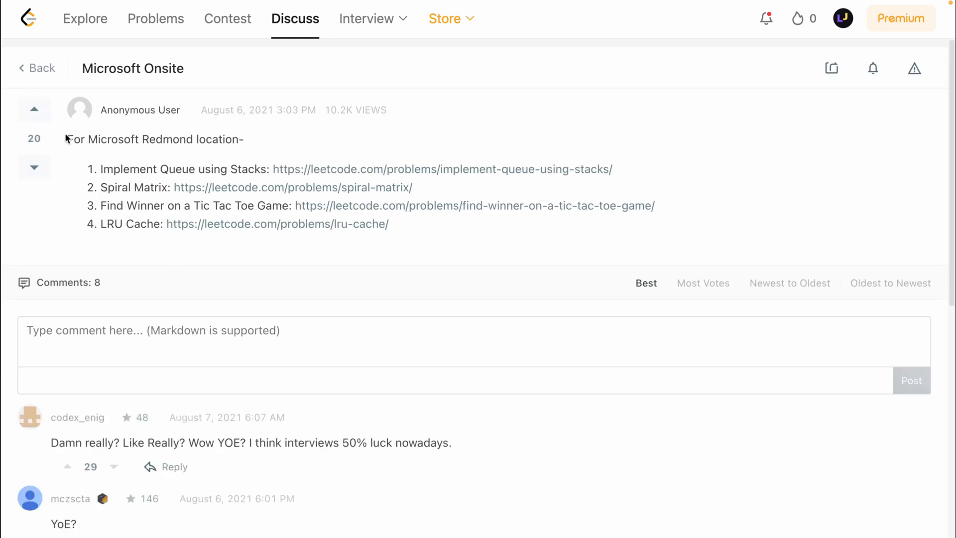
left_click_drag(66, 139, 389, 224)
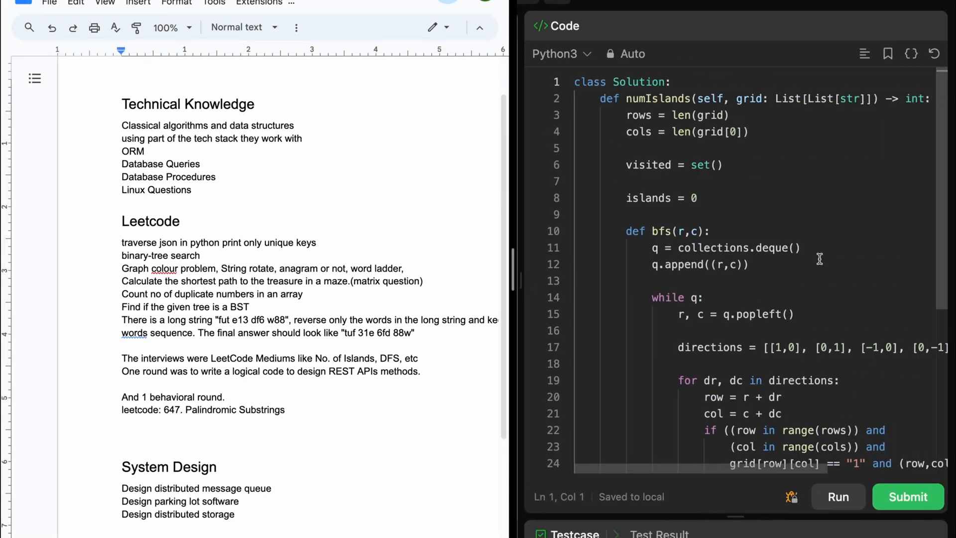
Scroll through the numIslands BFS solution to the island-counting grid loop.
scroll("down", 3)
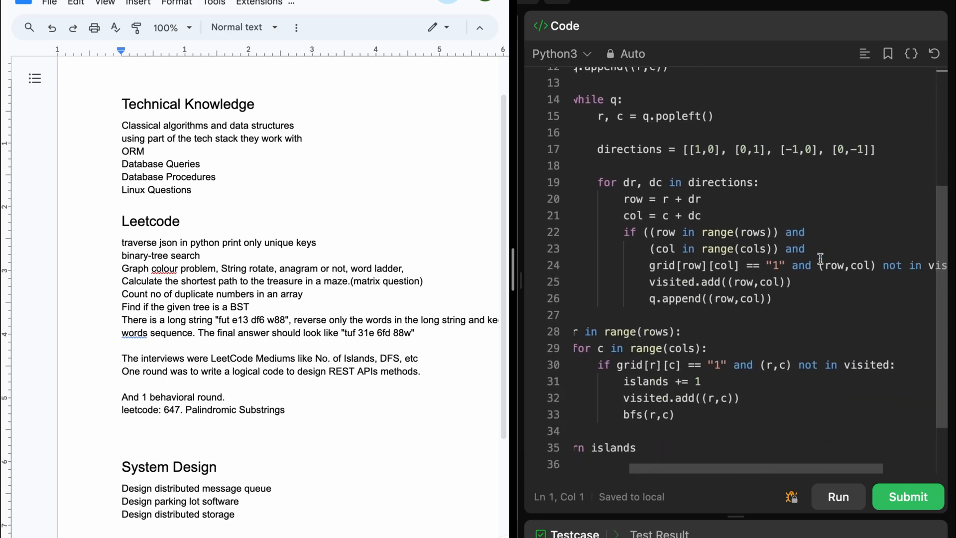
scroll("down", 3)
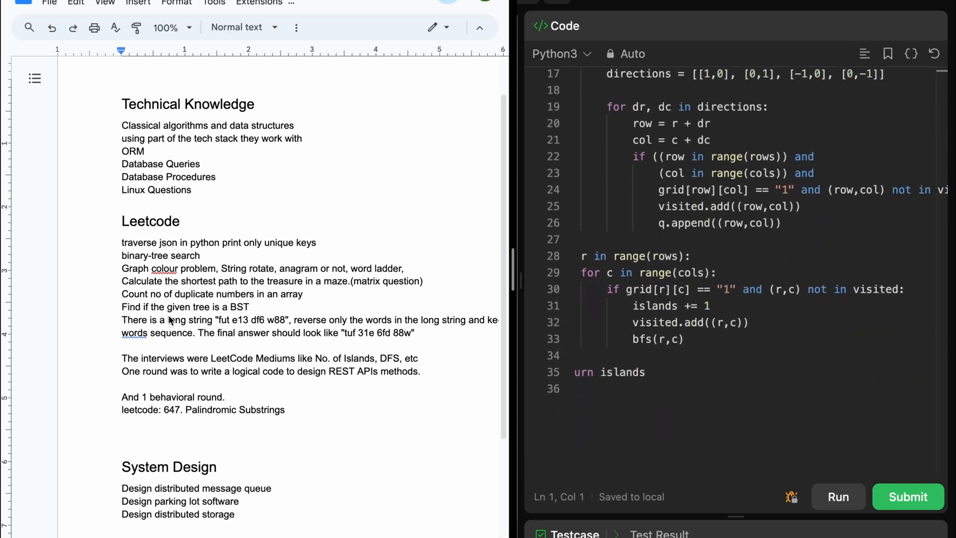
mouse_move(395, 356)
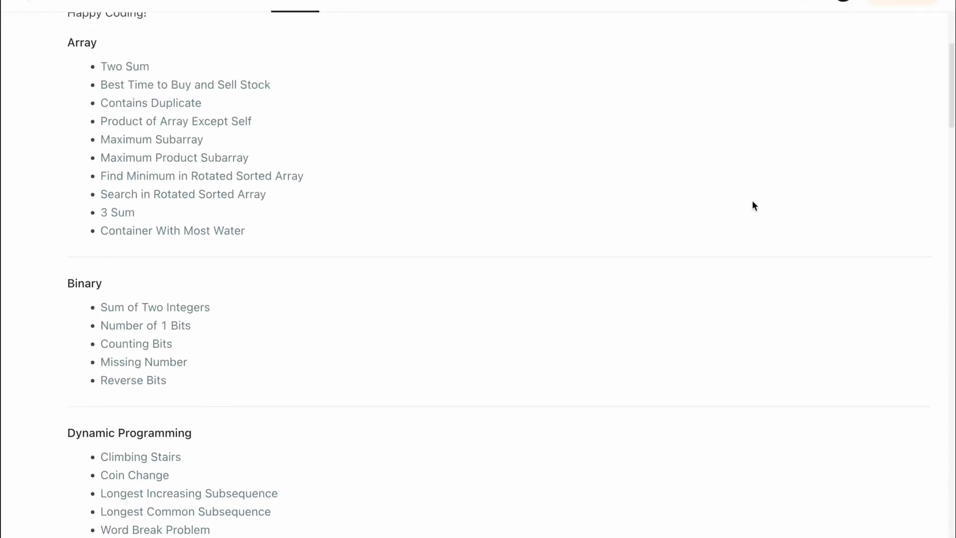
Open the Number of Islands problem from the topic problem list.
scroll("down", 3)
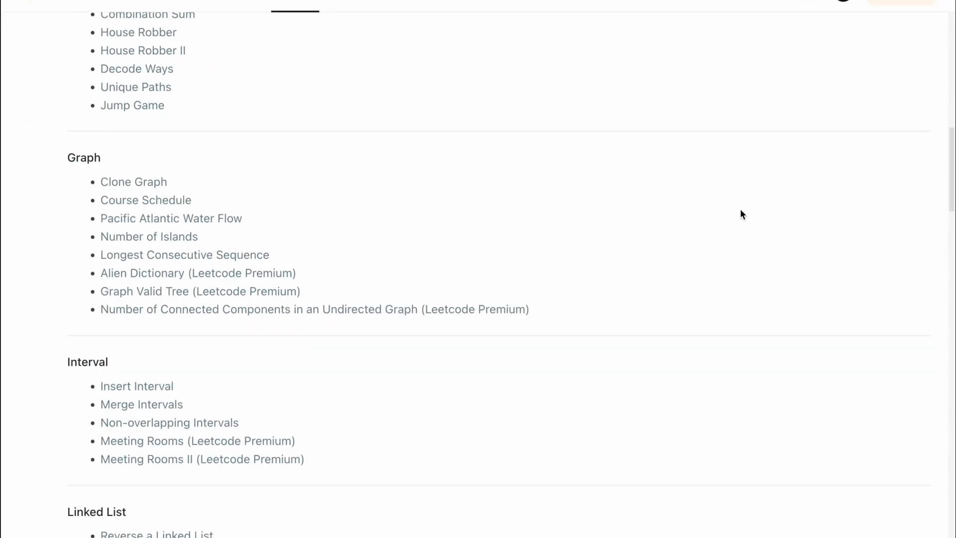
mouse_move(149, 237)
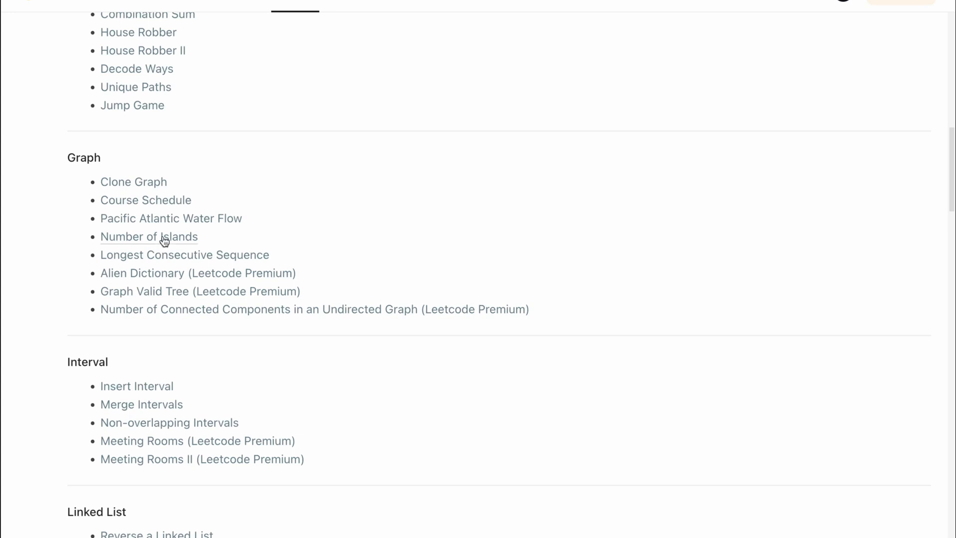
left_click(148, 237)
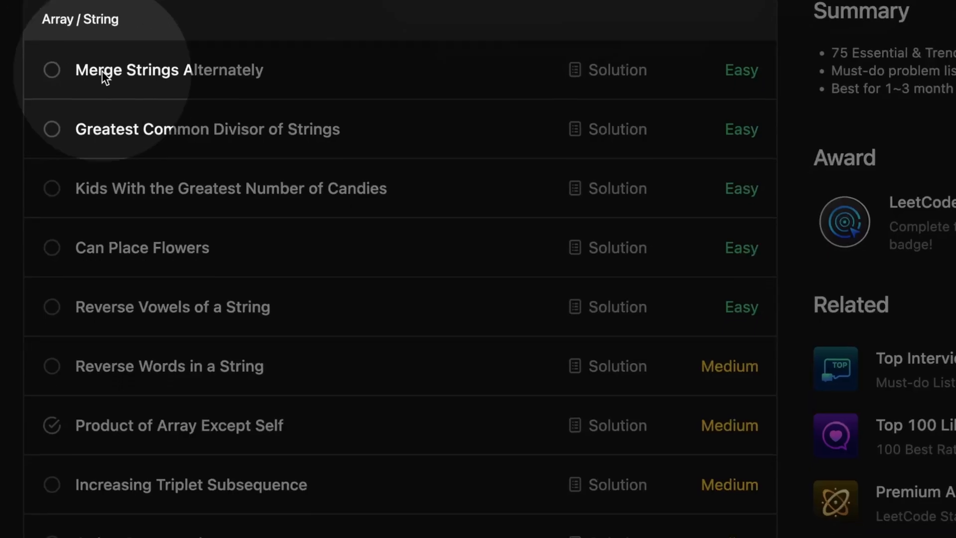
Scroll the 75-problem study plan from Array / String down to Two Pointers.
scroll("down", 3)
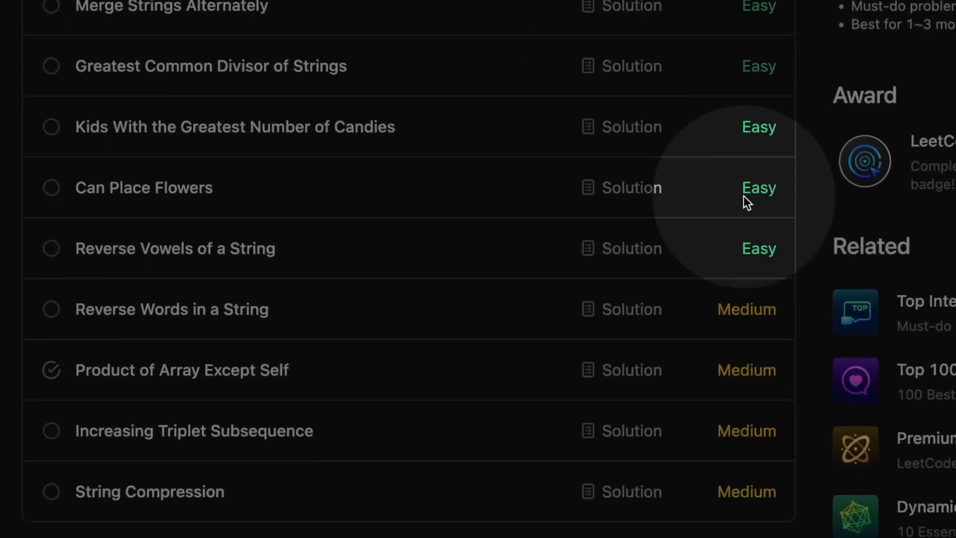
scroll("down", 3)
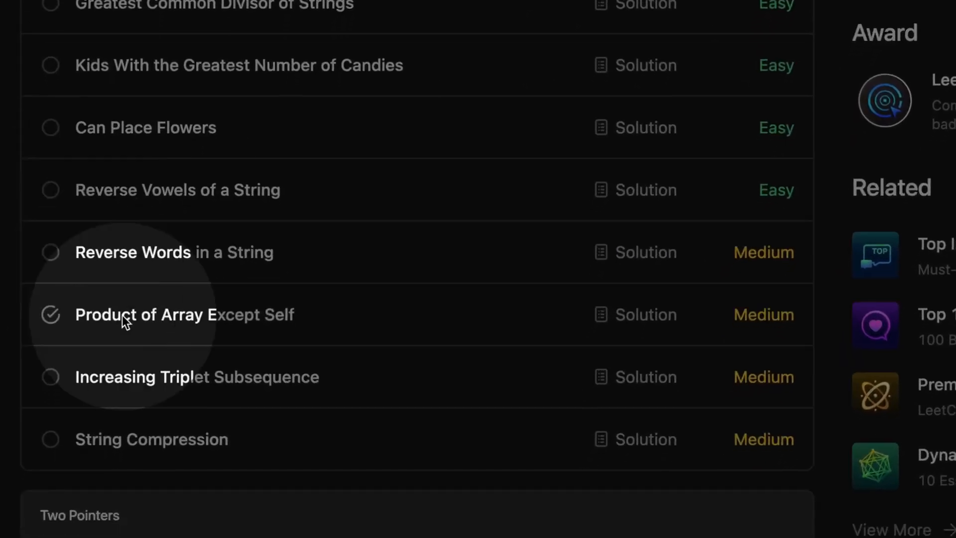
scroll("down", 3)
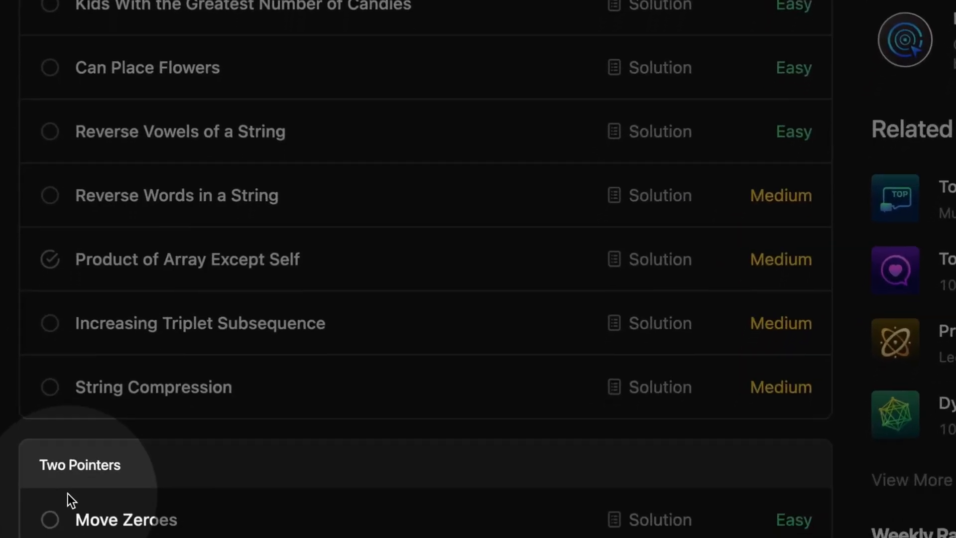
scroll("down", 3)
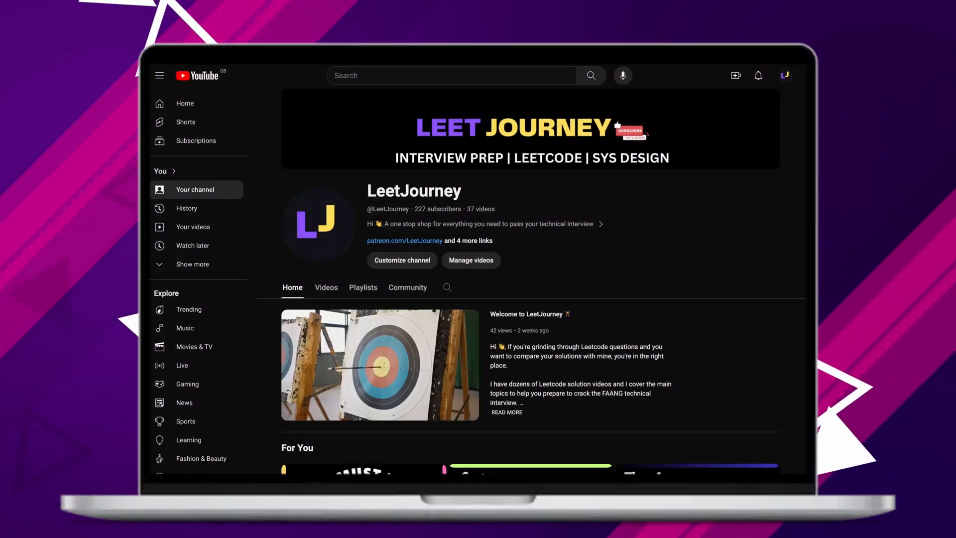
Scroll the LeetJourney channel to its For You videos and Created playlists rows.
scroll("down", 3)
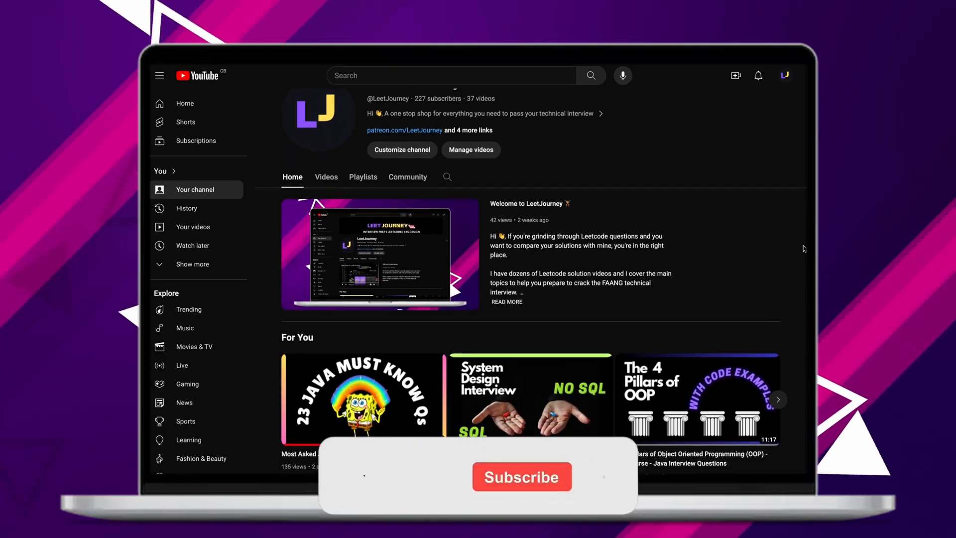
scroll("down", 3)
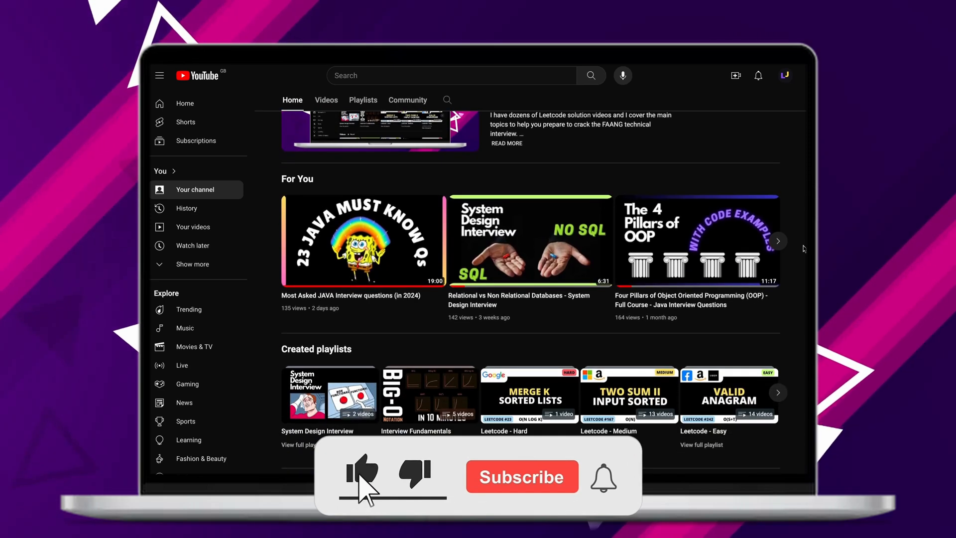